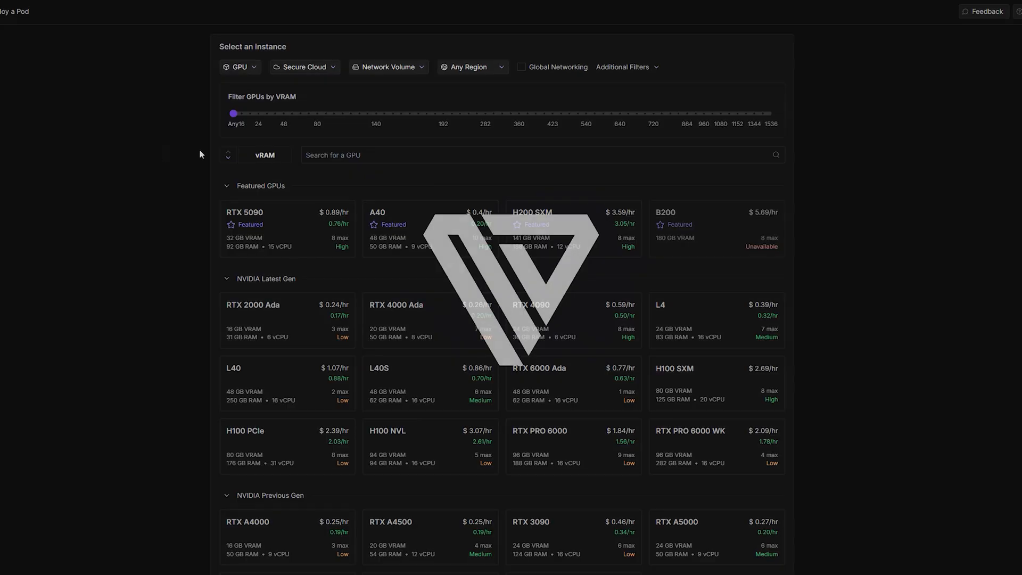
Filter GPUs to CUDA 12.8, pick the RTX 4090, and deploy it on-demand.
{"action": "left_click", "coordinate": [622, 67]}
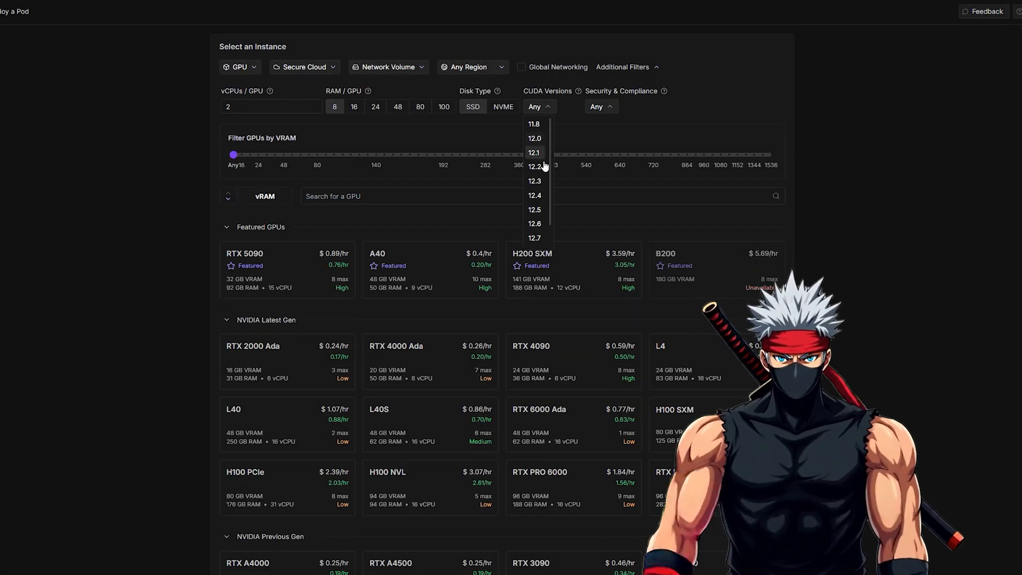
{"action": "left_click", "coordinate": [534, 226]}
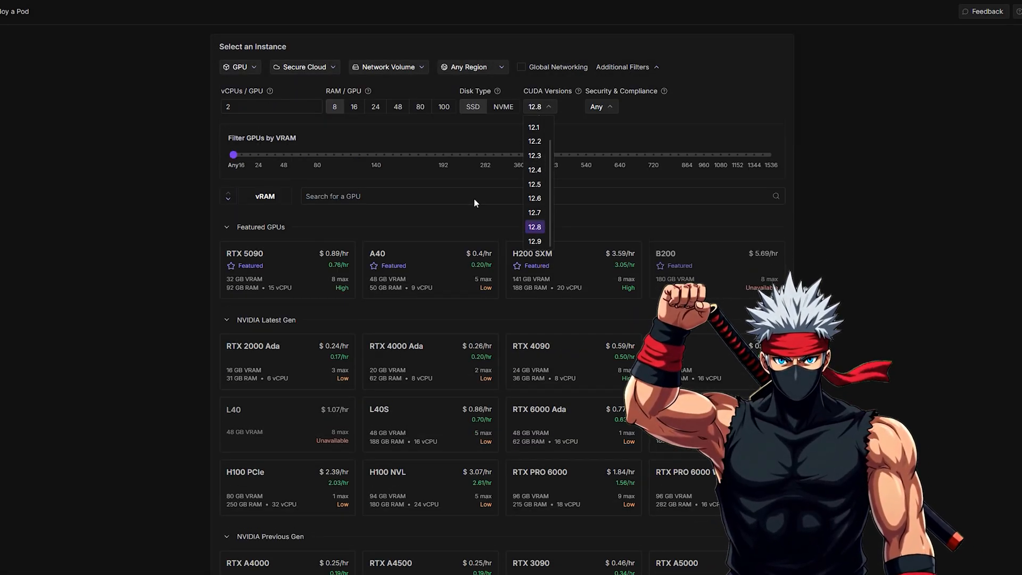
{"action": "type", "text": "4090"}
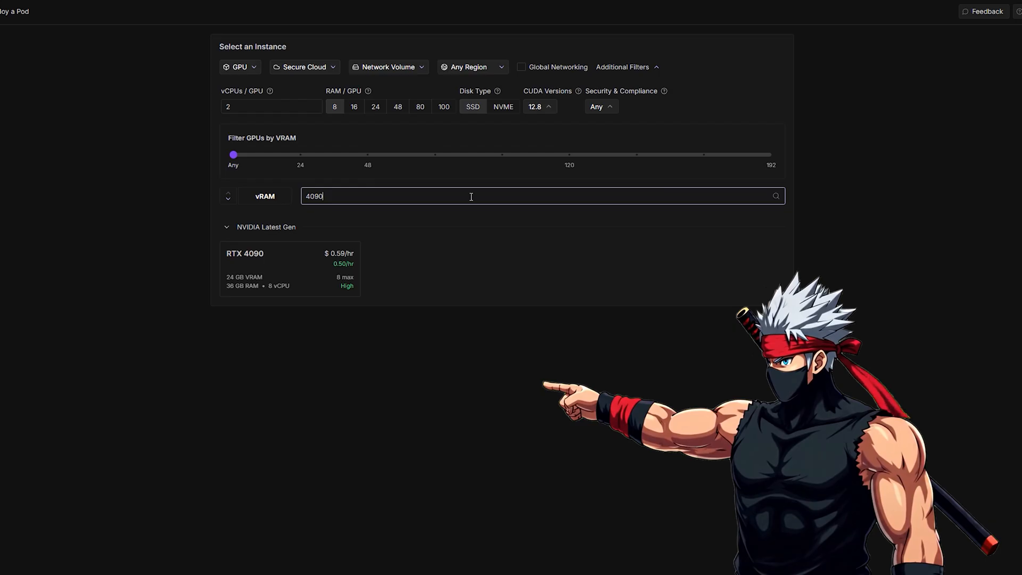
{"action": "left_click", "coordinate": [290, 267]}
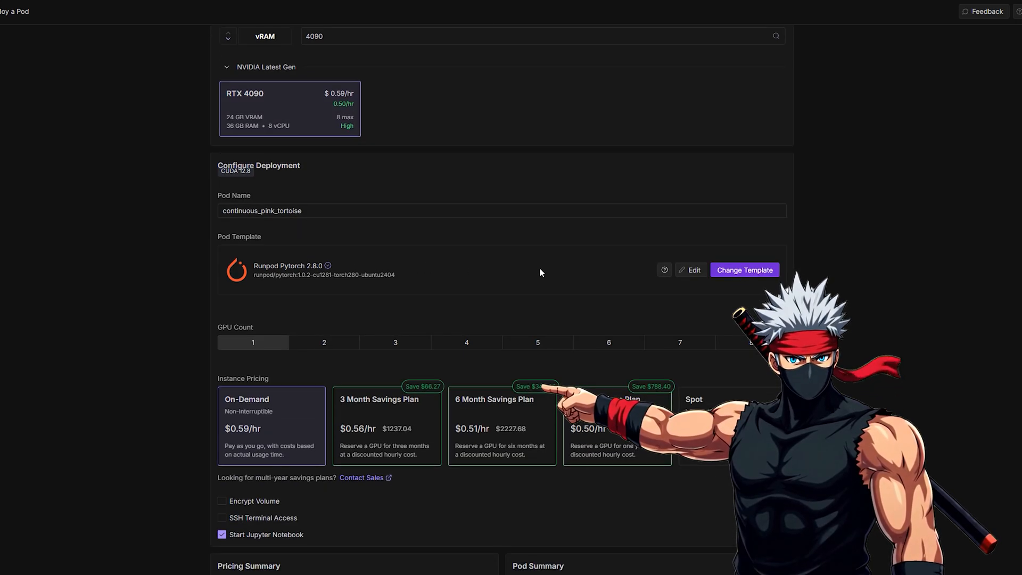
{"action": "left_click", "coordinate": [745, 270]}
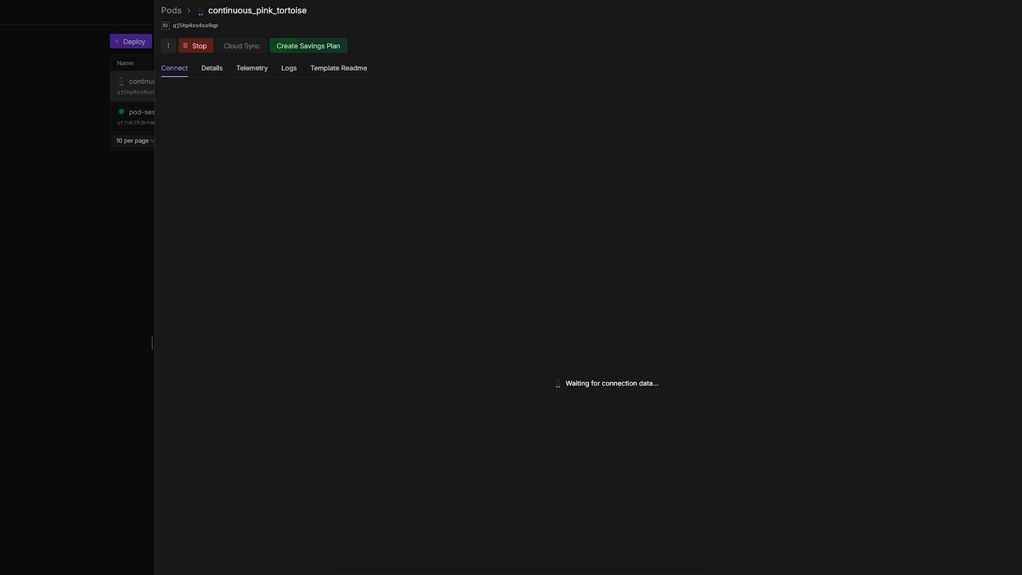
{"action": "mouse_move", "coordinate": [553, 230]}
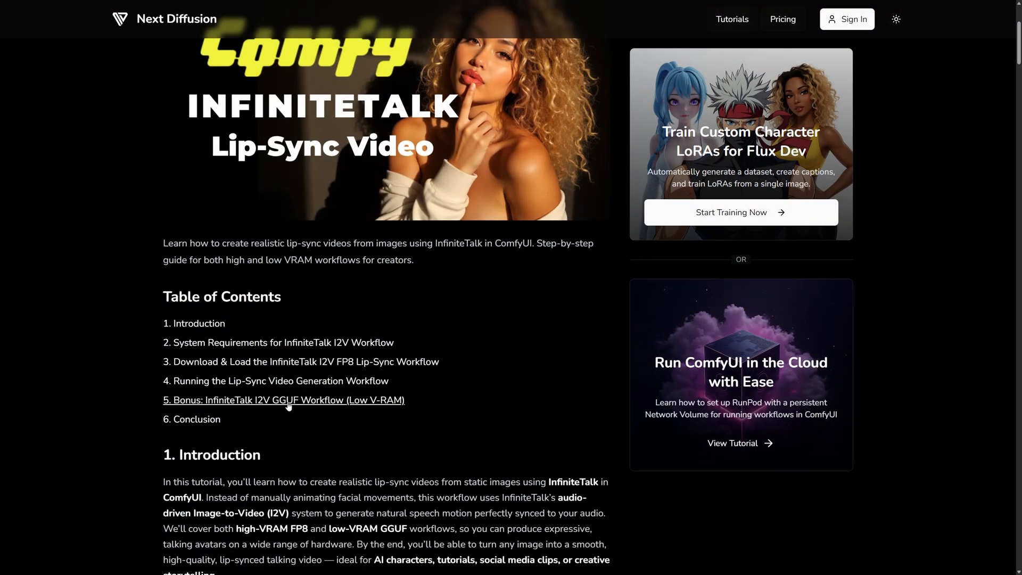
Find the models table and open Wan2_1-InfiniteTalk-Single's Hugging Face download page.
{"action": "left_click", "coordinate": [283, 400]}
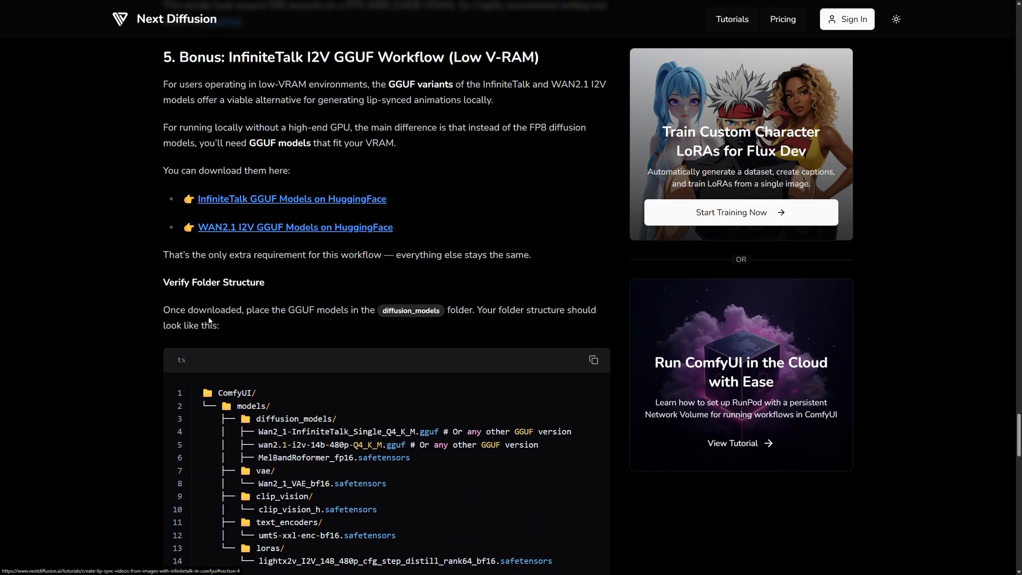
{"action": "mouse_move", "coordinate": [357, 207]}
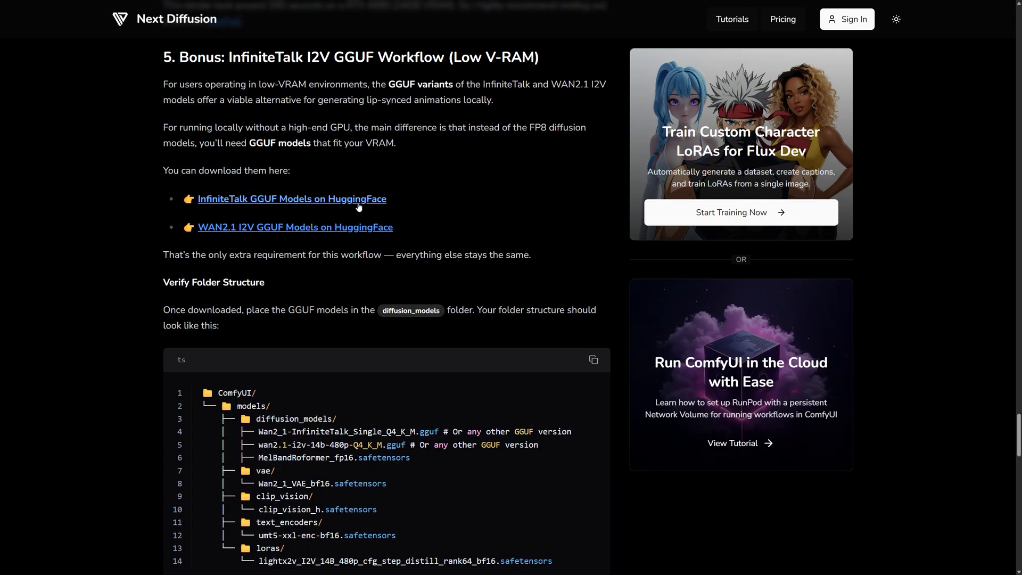
{"action": "mouse_move", "coordinate": [420, 238]}
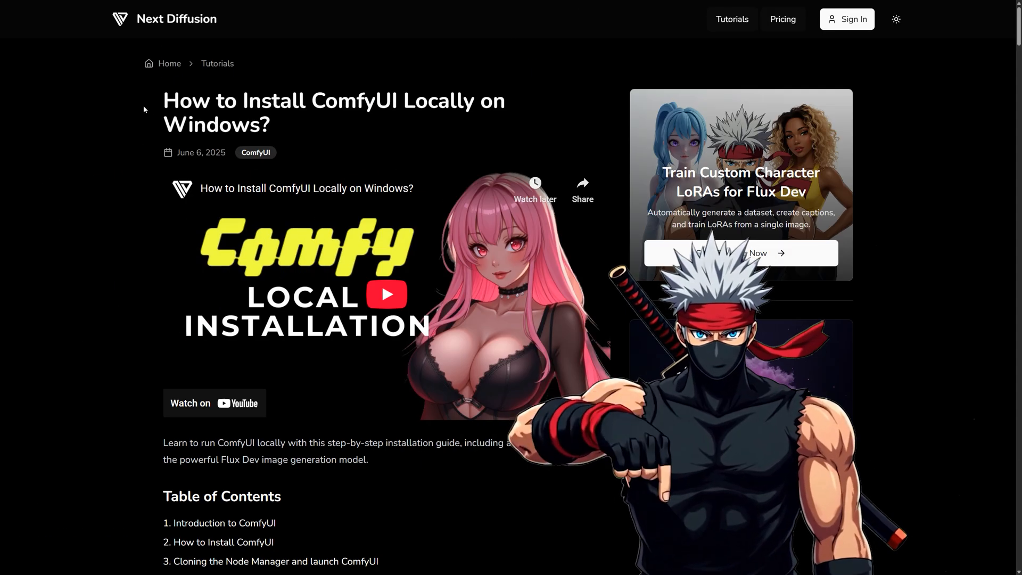
{"action": "double_click", "coordinate": [187, 101]}
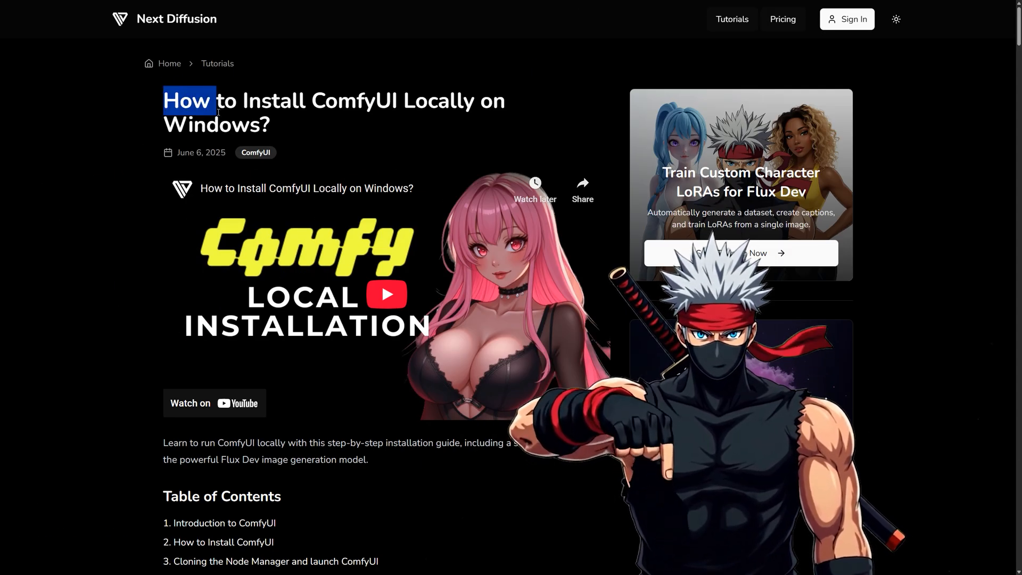
{"action": "left_click_drag", "start_coordinate": [218, 111], "coordinate": [340, 134]}
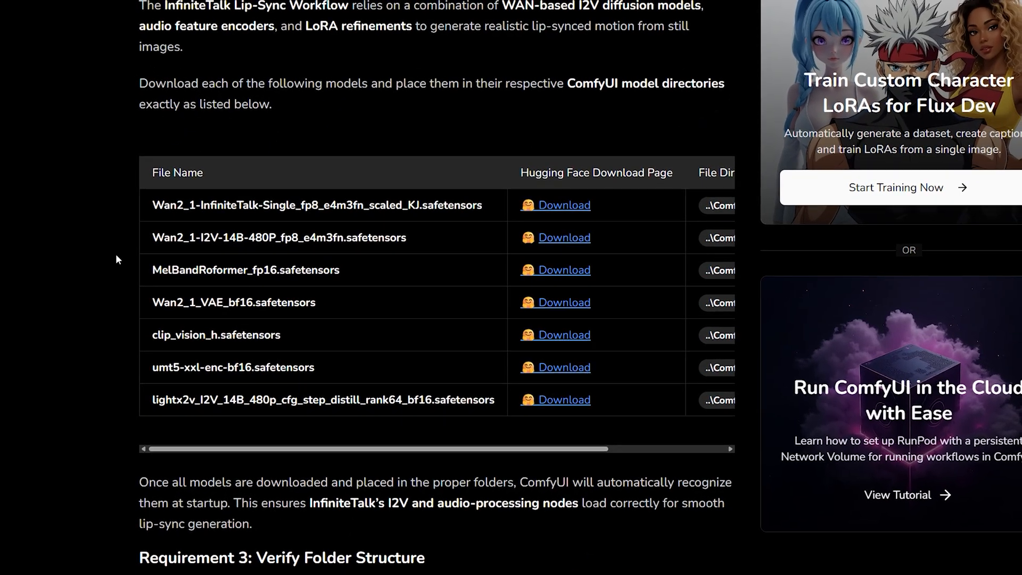
{"action": "double_click", "coordinate": [206, 238]}
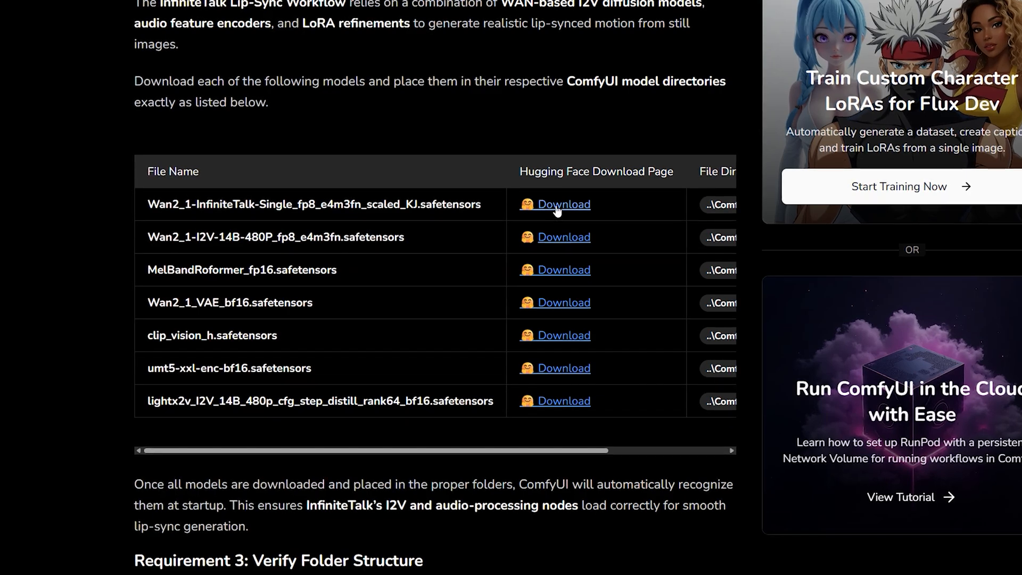
{"action": "left_click", "coordinate": [564, 204]}
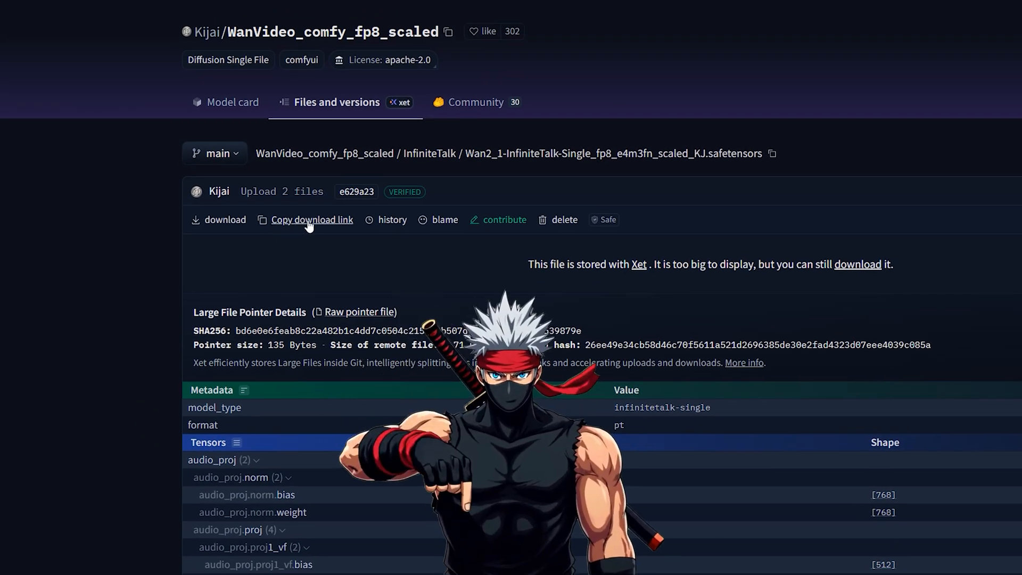
Copy the download link for Wan2_1-InfiniteTalk-Single_fp8_e4m3fn_scaled_KJ.safetensors.
{"action": "left_click", "coordinate": [312, 219]}
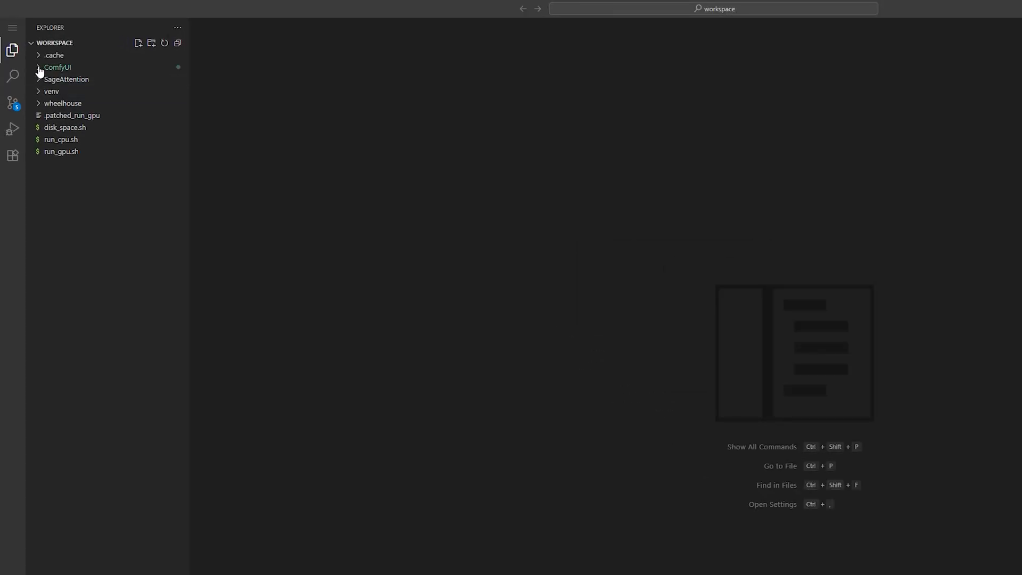
Open an integrated terminal in ComfyUI/models/diffusion_models and start a wget command.
{"action": "left_click", "coordinate": [57, 68]}
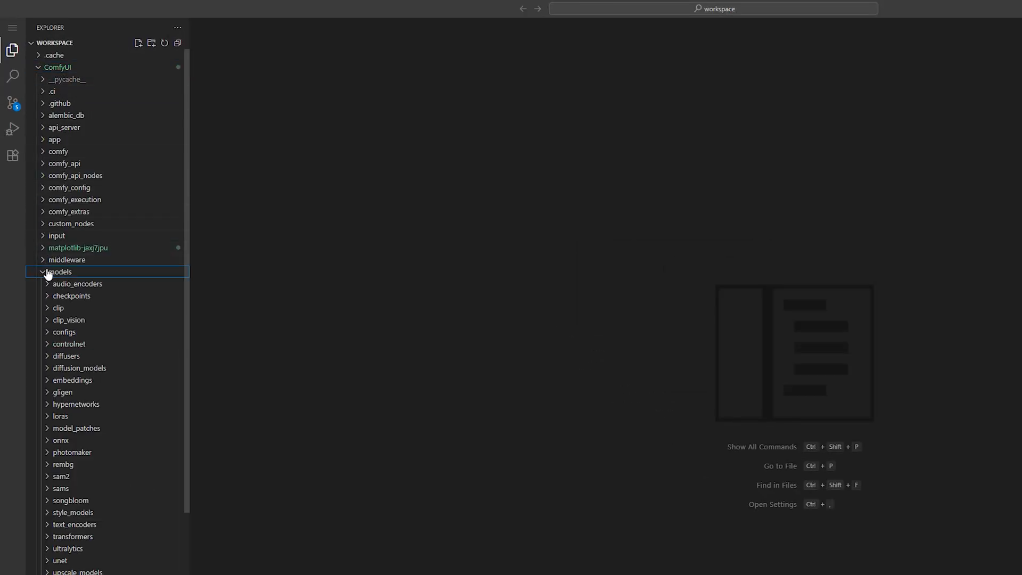
{"action": "right_click", "coordinate": [79, 368]}
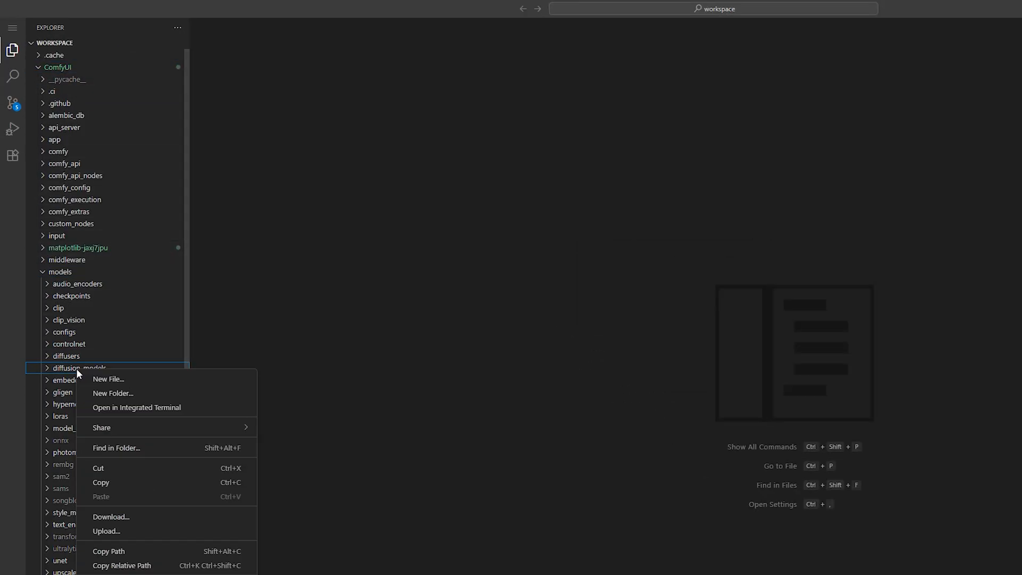
{"action": "left_click", "coordinate": [136, 407]}
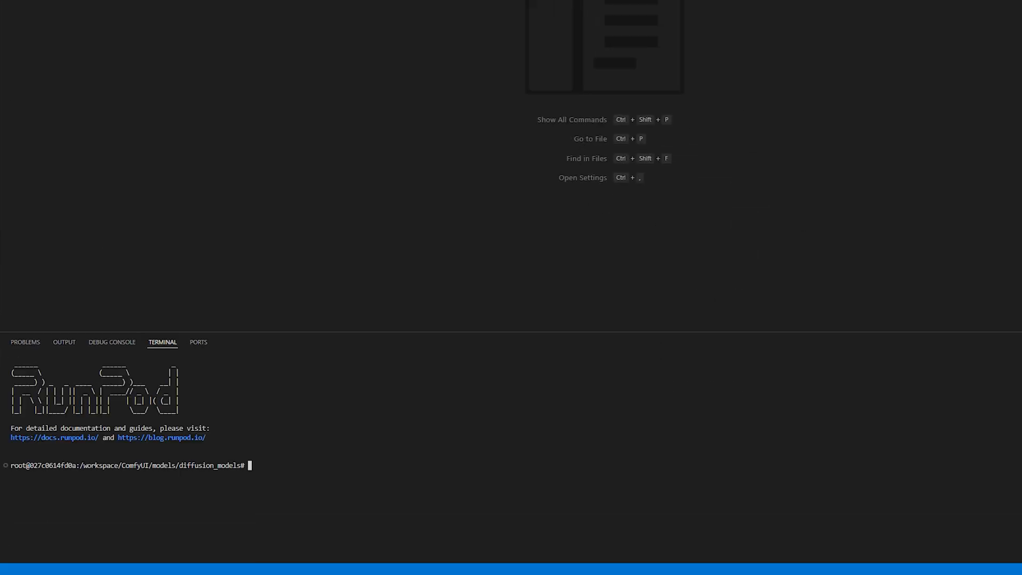
{"action": "type", "text": "wget"}
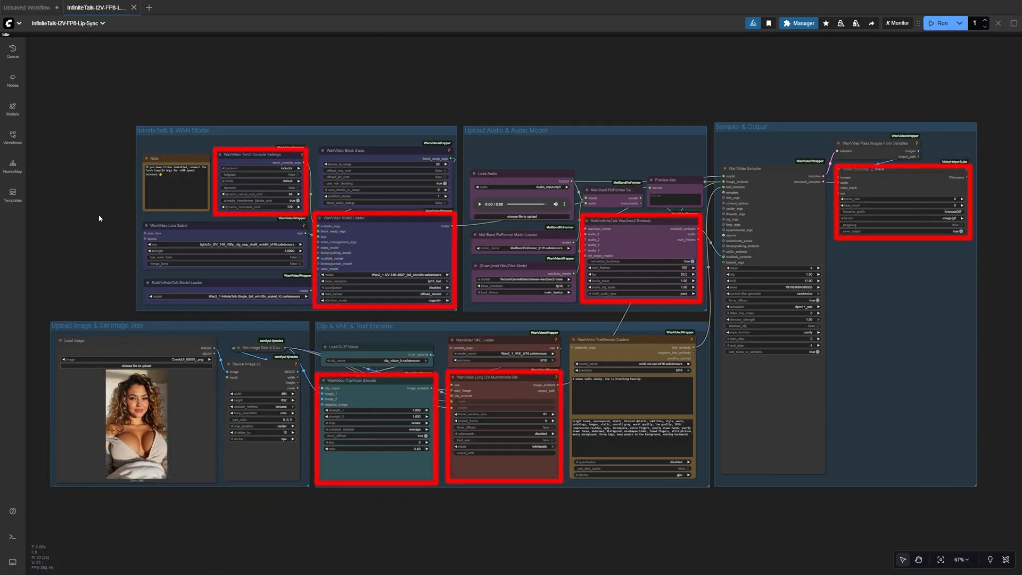
{"action": "mouse_move", "coordinate": [654, 125]}
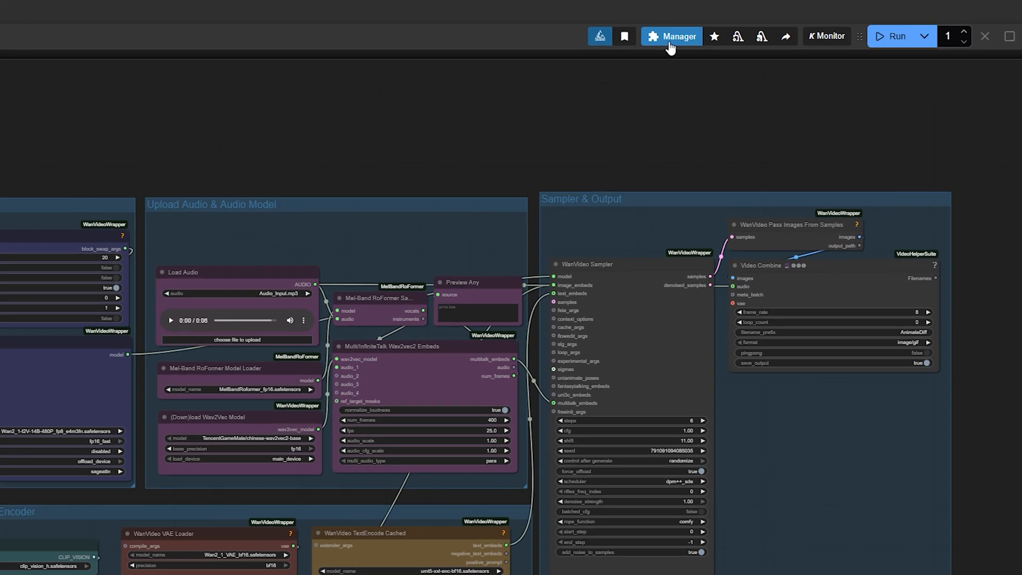
{"action": "left_click", "coordinate": [671, 36]}
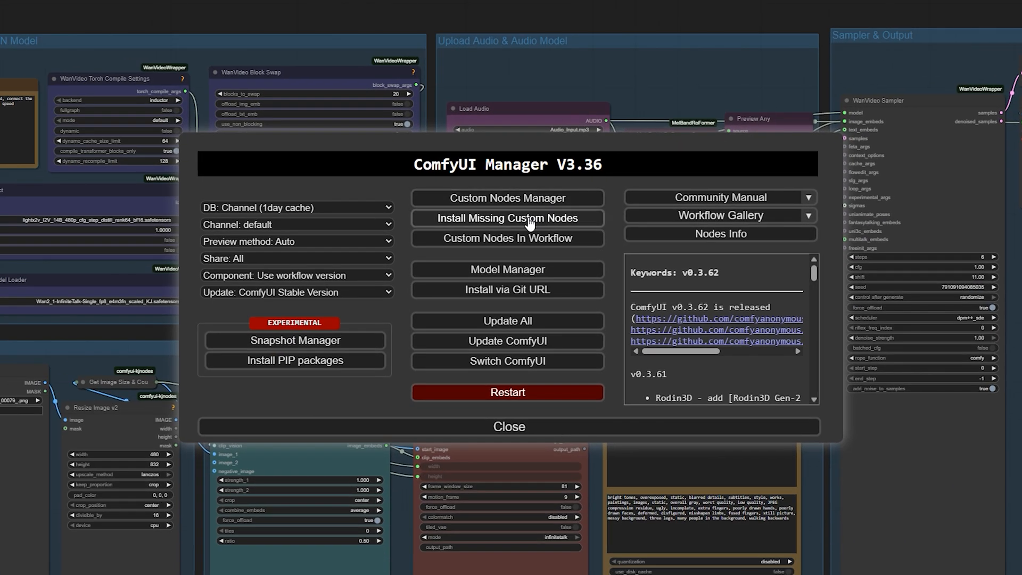
{"action": "left_click", "coordinate": [507, 218]}
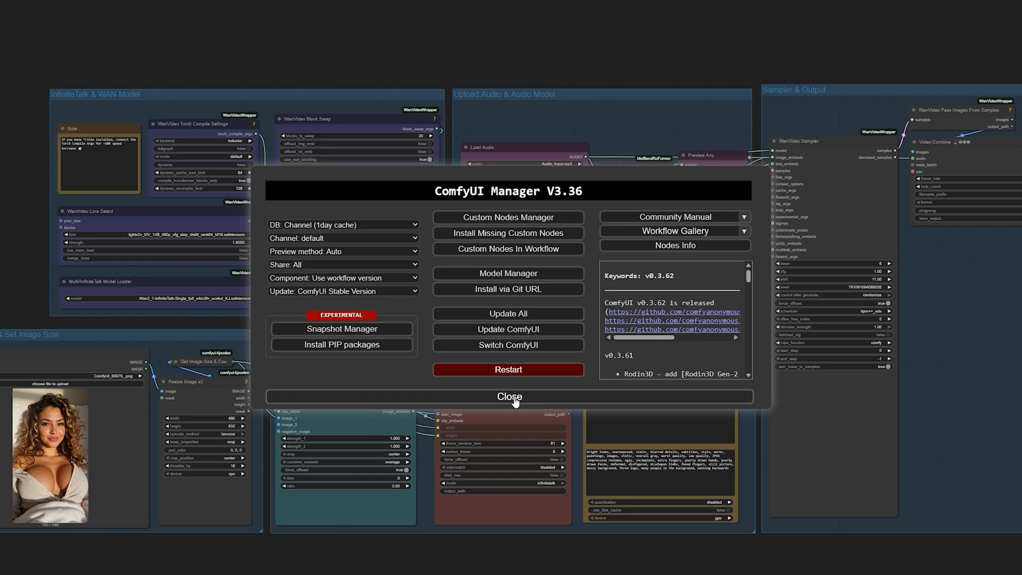
{"action": "left_click", "coordinate": [507, 396]}
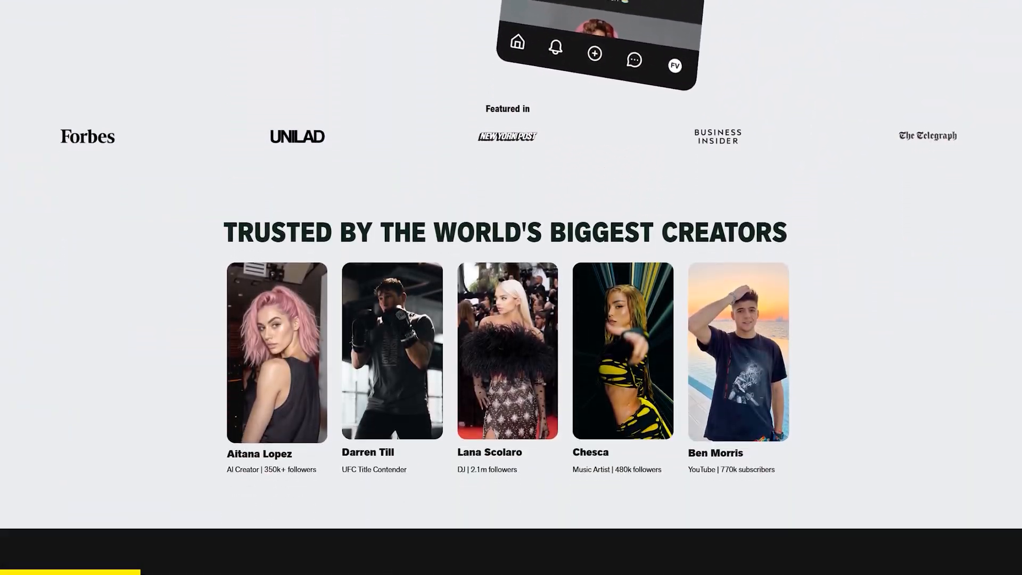
Scroll the Fanvue AI Influencer course page down to its free included-resources list.
{"action": "scroll", "scroll_direction": "down", "scroll_amount": 3}
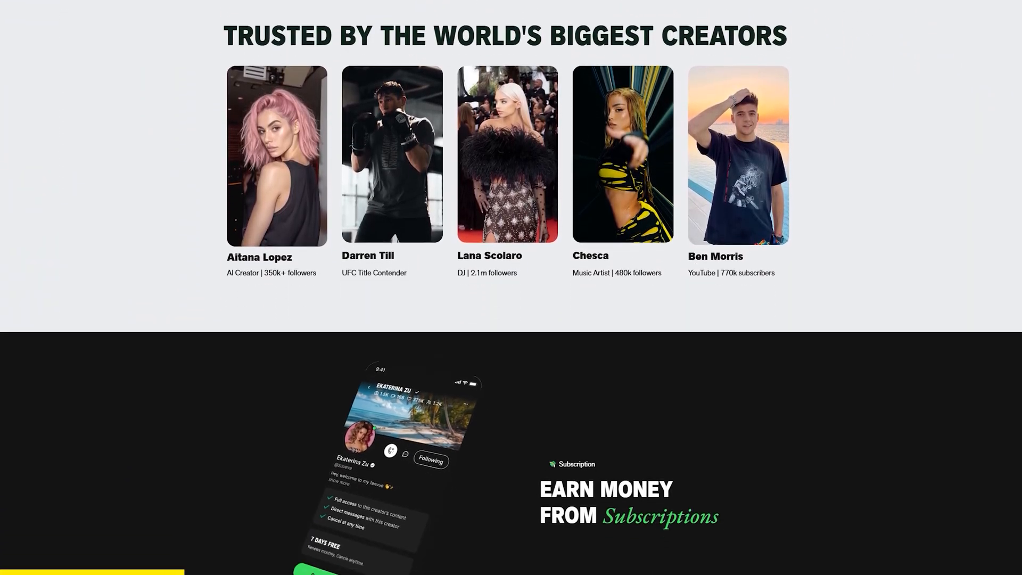
{"action": "scroll", "scroll_direction": "down", "scroll_amount": 3}
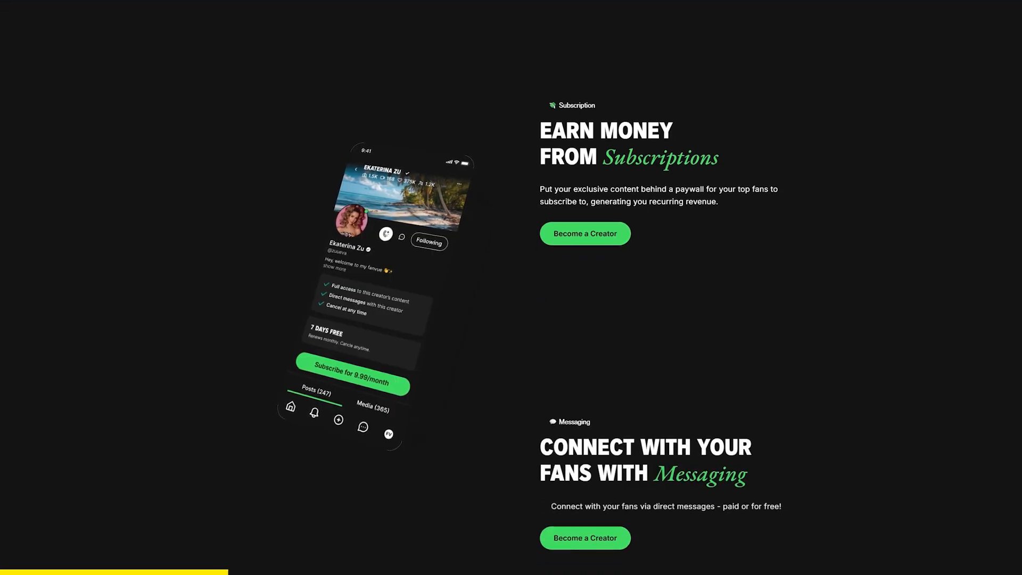
{"action": "scroll", "scroll_direction": "down", "scroll_amount": 3}
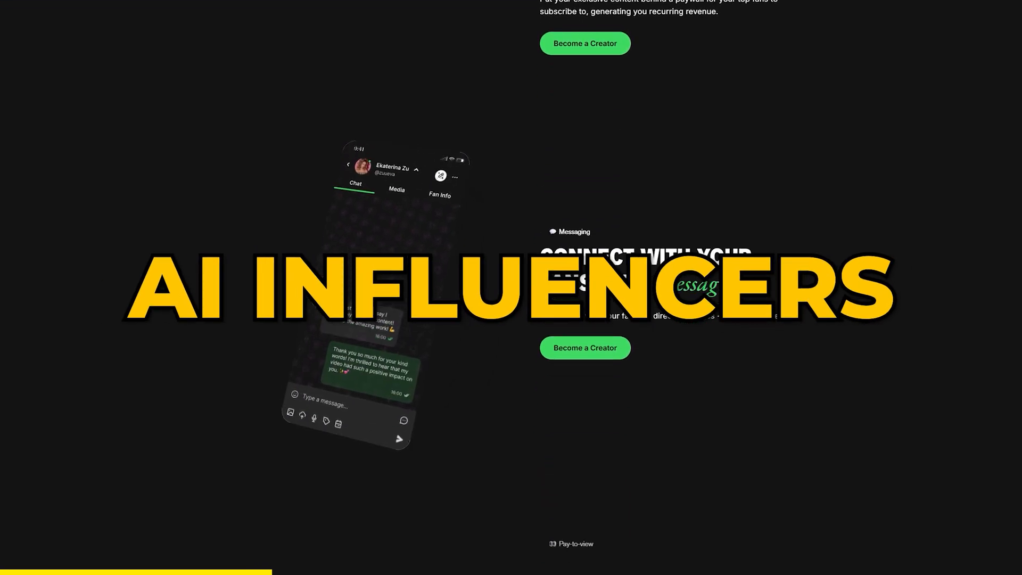
{"action": "scroll", "scroll_direction": "down", "scroll_amount": 3}
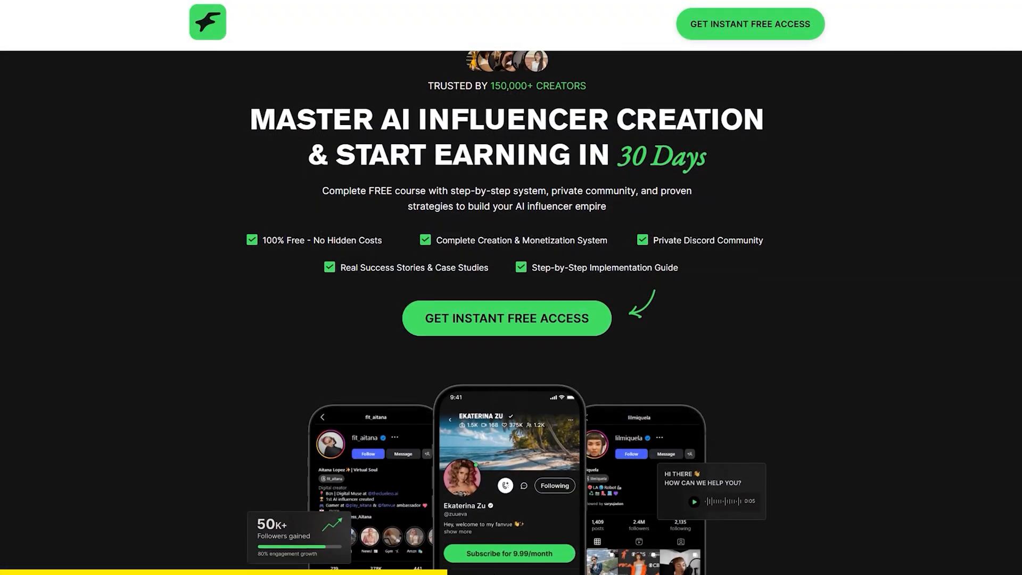
{"action": "scroll", "scroll_direction": "down", "scroll_amount": 3}
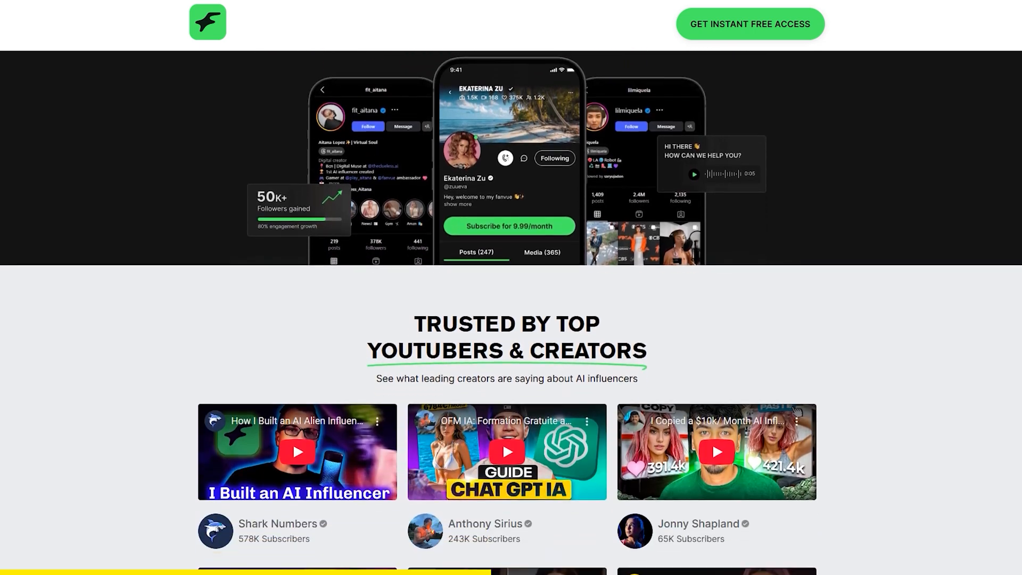
{"action": "scroll", "scroll_direction": "down", "scroll_amount": 3}
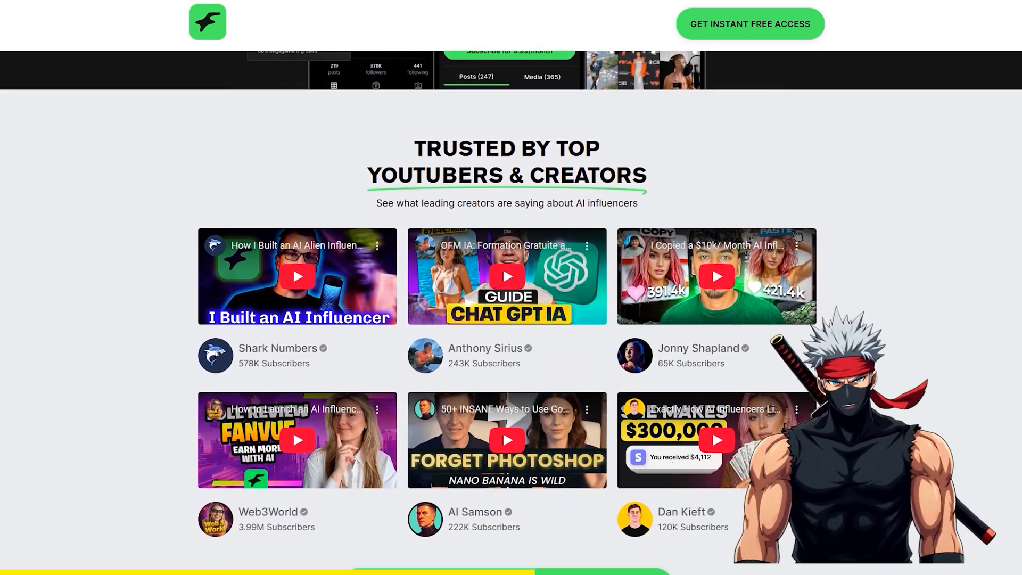
{"action": "scroll", "scroll_direction": "down", "scroll_amount": 3}
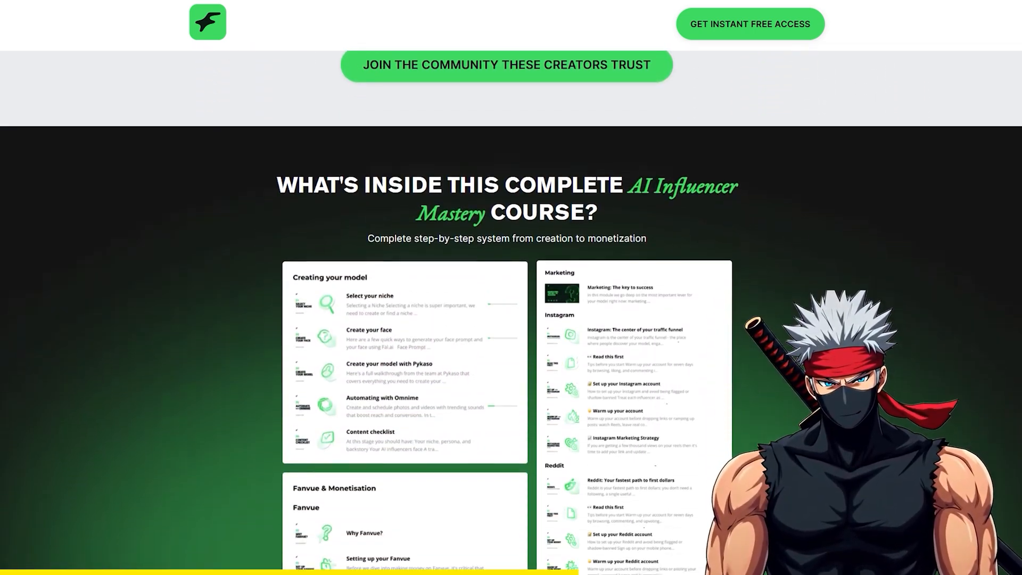
{"action": "scroll", "scroll_direction": "down", "scroll_amount": 3}
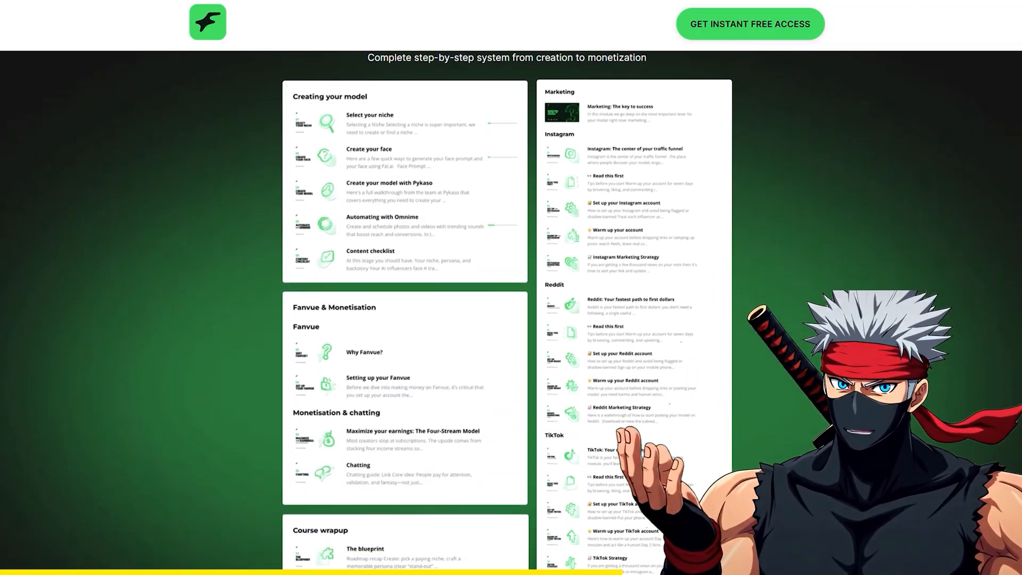
{"action": "scroll", "scroll_direction": "down", "scroll_amount": 3}
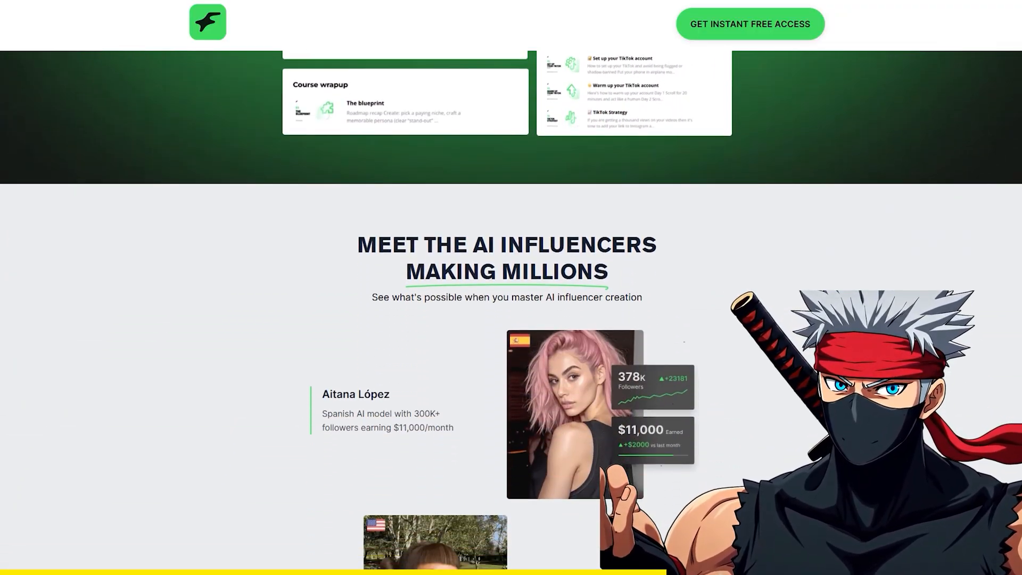
{"action": "scroll", "scroll_direction": "down", "scroll_amount": 3}
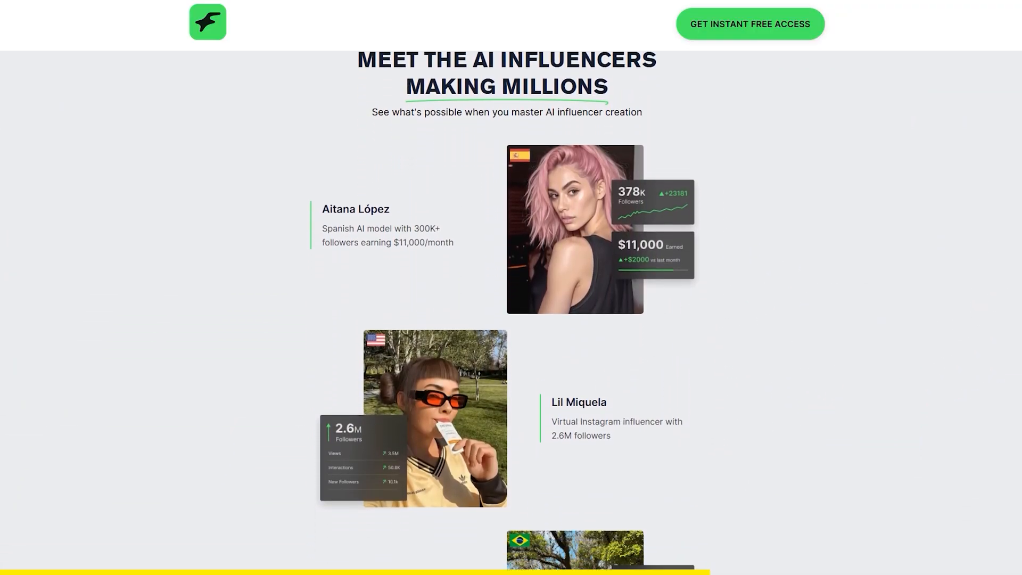
{"action": "scroll", "scroll_direction": "down", "scroll_amount": 3}
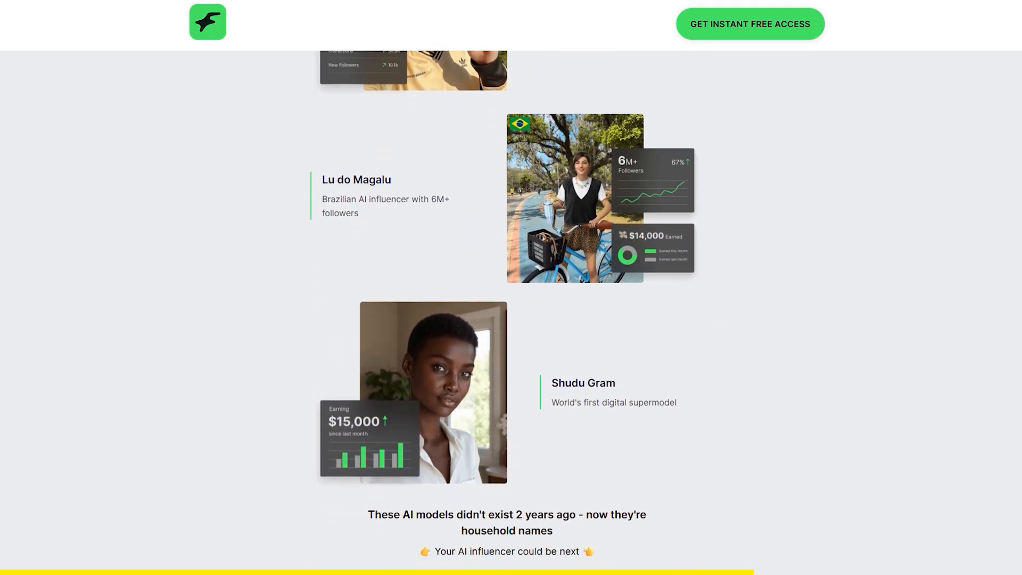
{"action": "scroll", "scroll_direction": "down", "scroll_amount": 3}
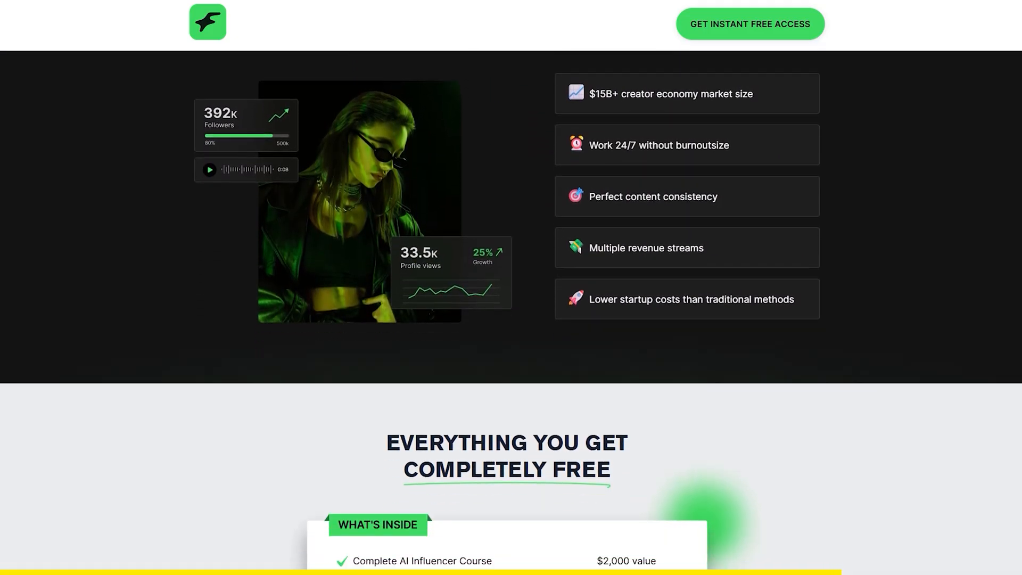
{"action": "scroll", "scroll_direction": "down", "scroll_amount": 3}
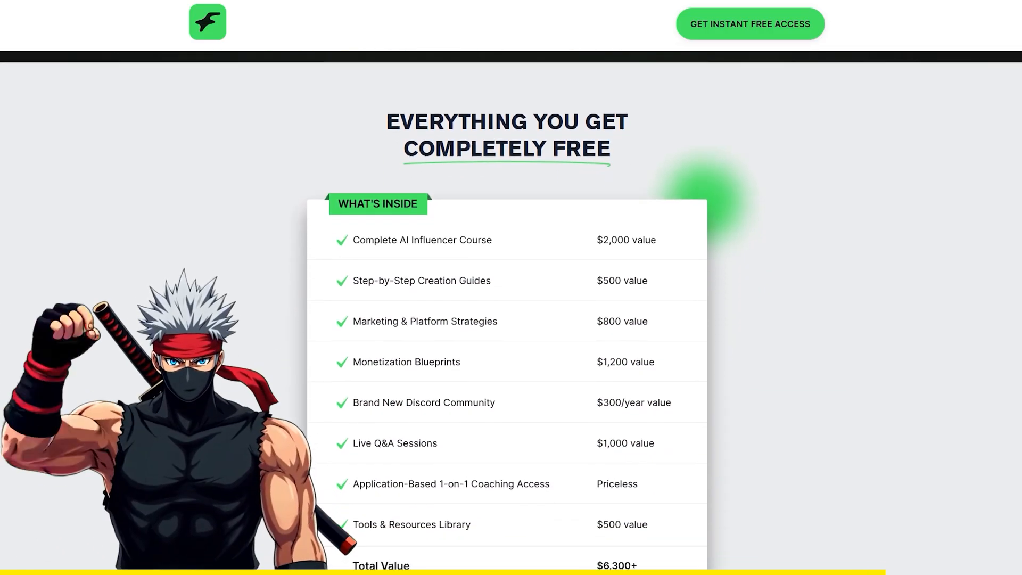
{"action": "scroll", "scroll_direction": "down", "scroll_amount": 3}
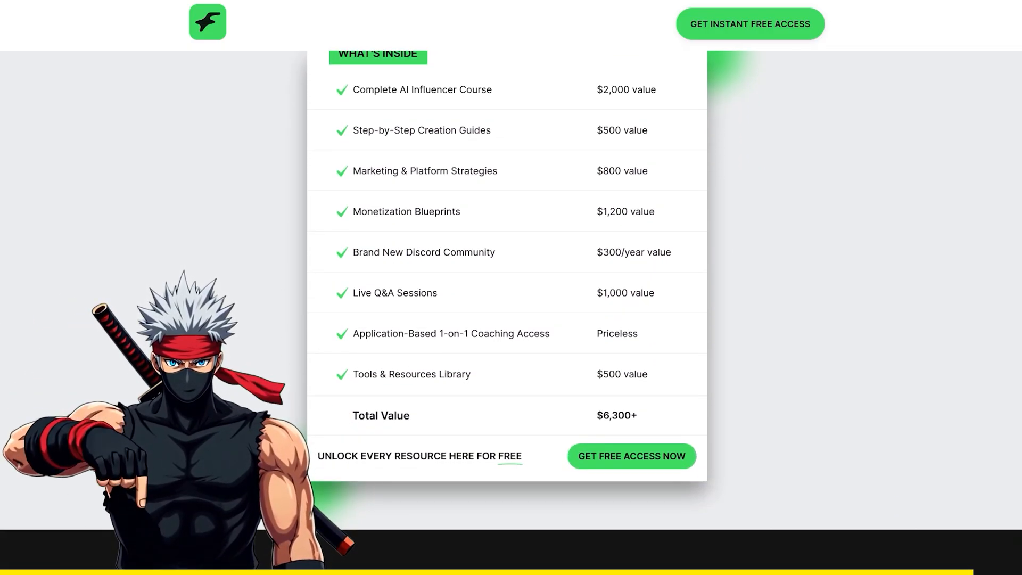
{"action": "scroll", "scroll_direction": "down", "scroll_amount": 3}
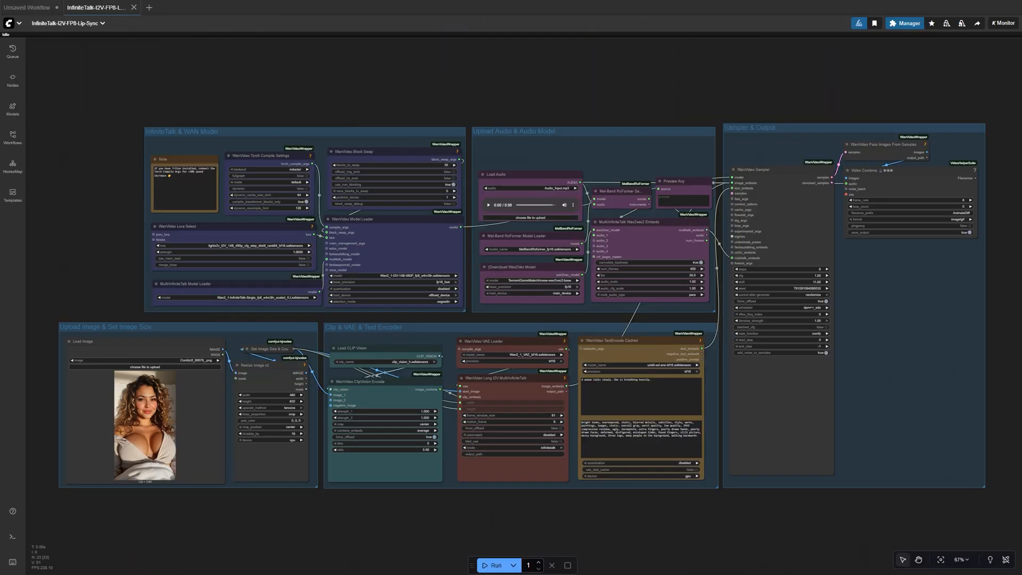
{"action": "mouse_move", "coordinate": [154, 419]}
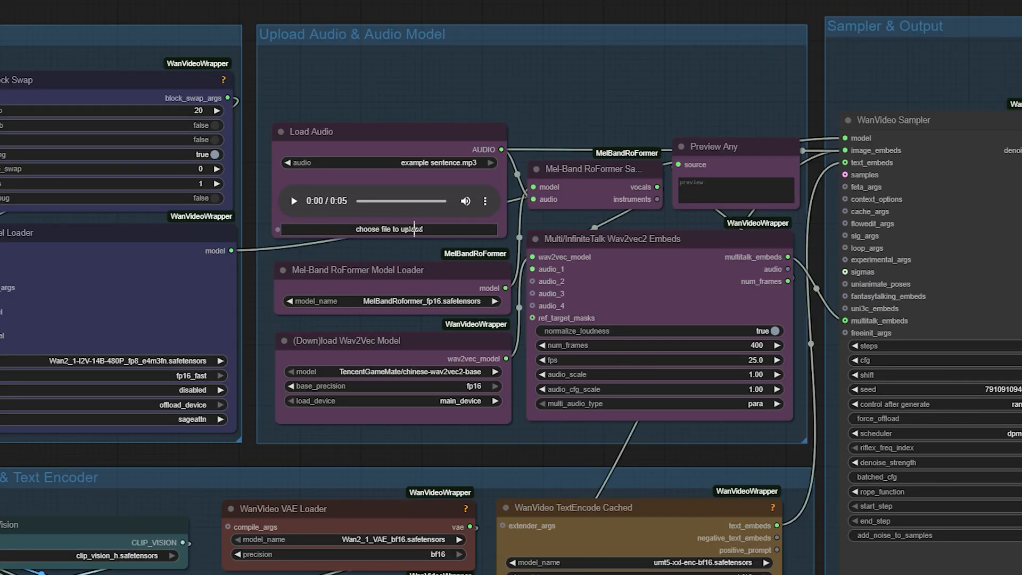
Load 'example sentence.mp3' into Load Audio and set embeds to 130 frames at 25 fps.
{"action": "left_click", "coordinate": [389, 229]}
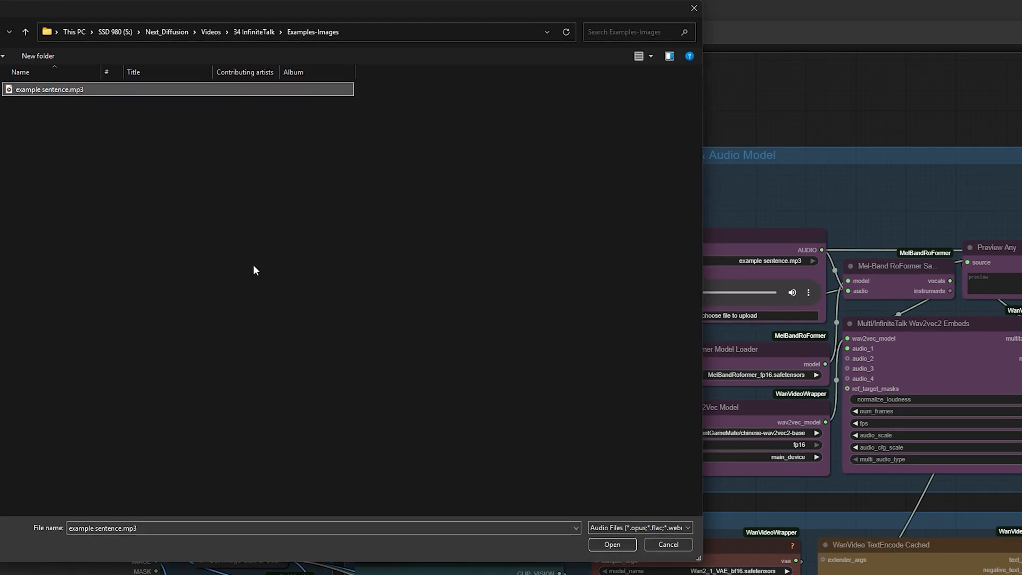
{"action": "left_click", "coordinate": [611, 544]}
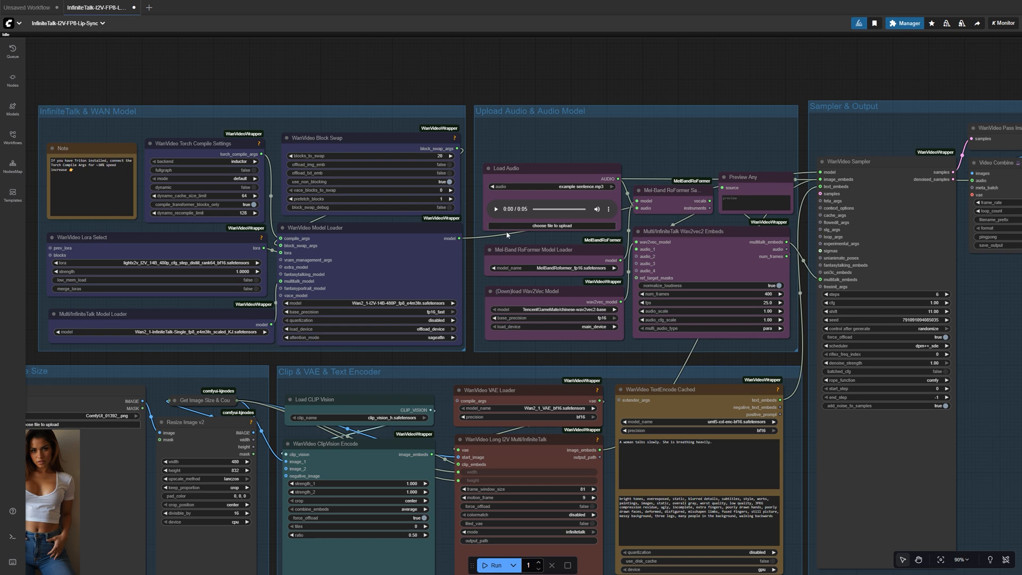
{"action": "mouse_move", "coordinate": [520, 240]}
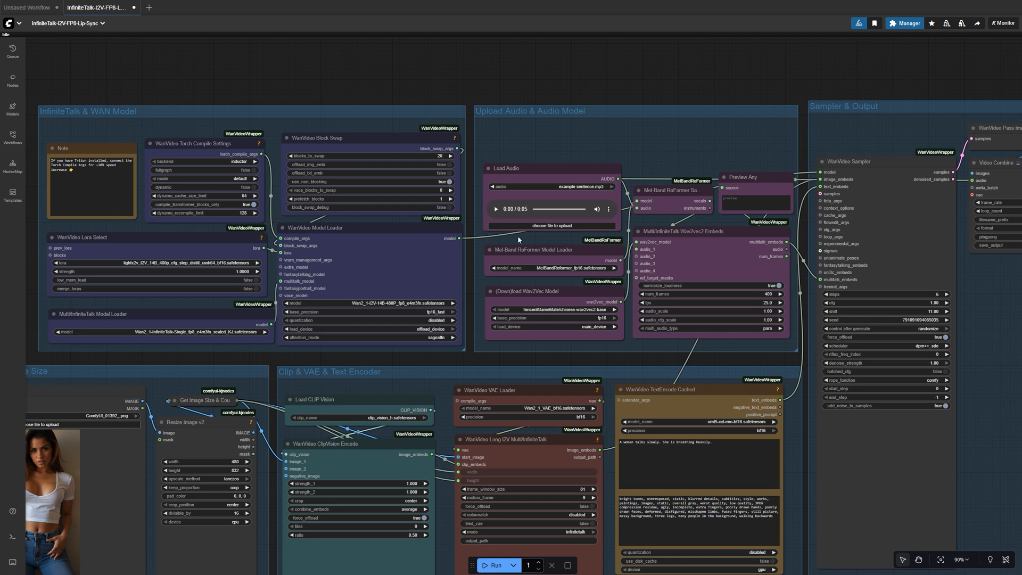
{"action": "mouse_move", "coordinate": [538, 241]}
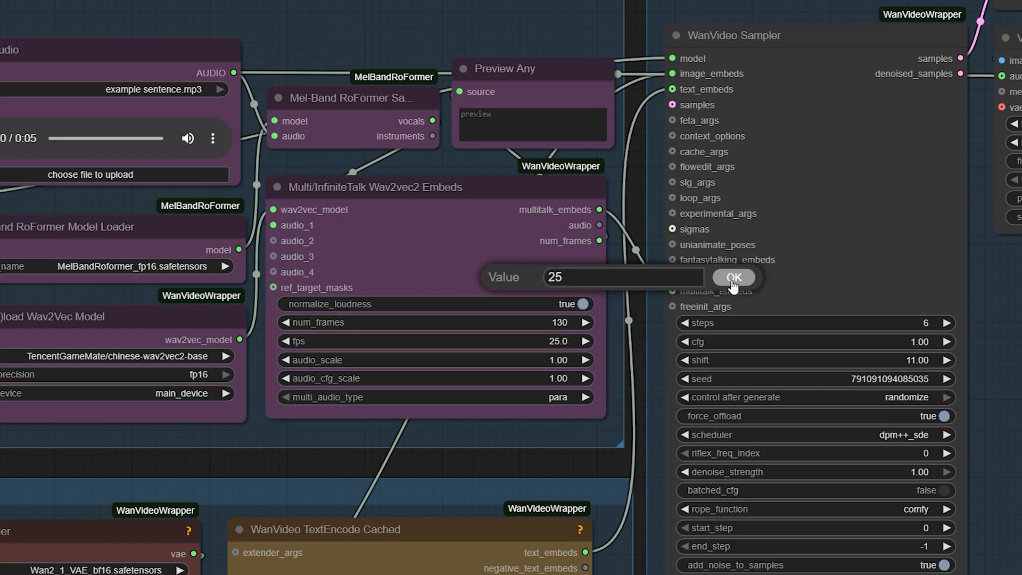
{"action": "left_click", "coordinate": [733, 276]}
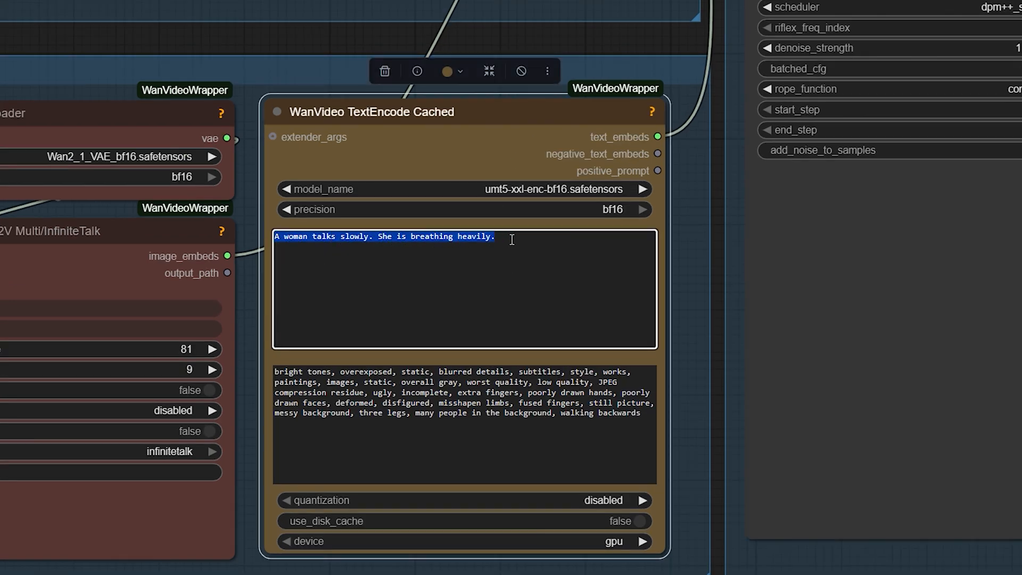
Finish the slow-talking, heavy-breathing woman prompt and queue the workflow.
{"action": "left_click", "coordinate": [496, 236]}
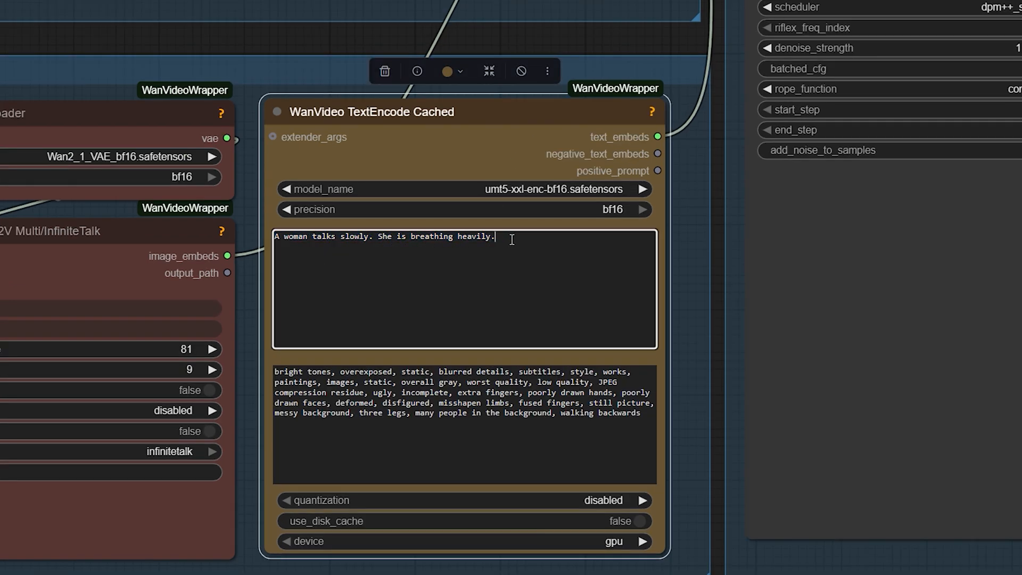
{"action": "mouse_move", "coordinate": [361, 293]}
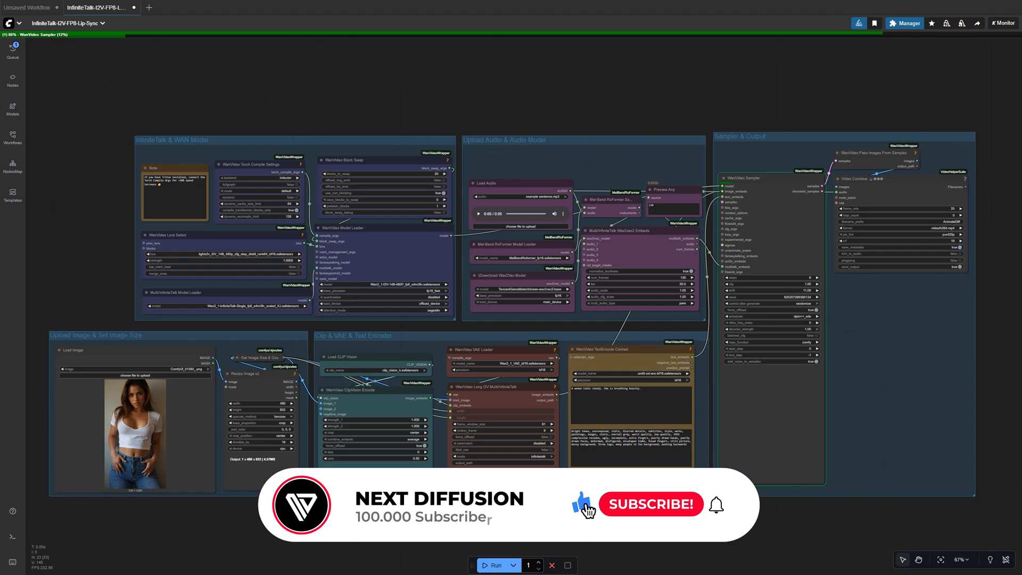
{"action": "left_click", "coordinate": [650, 504]}
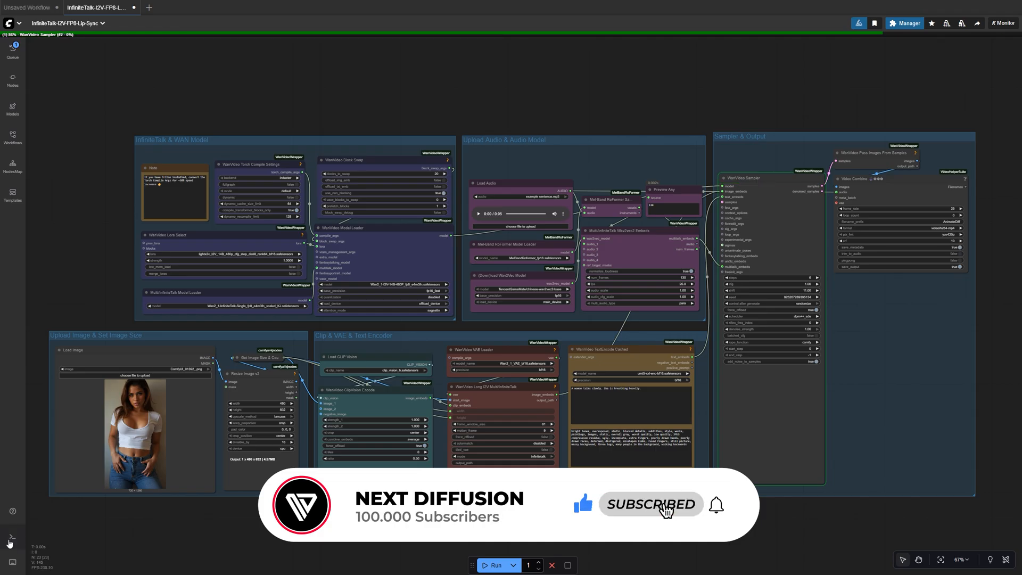